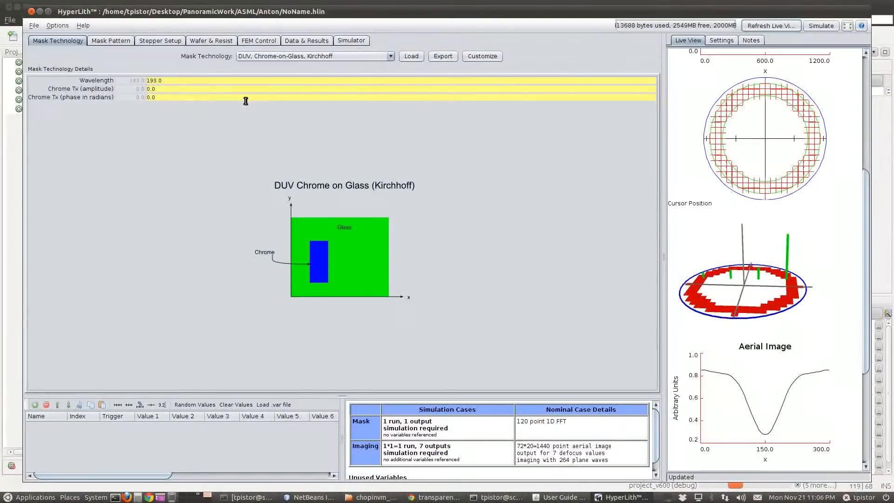
- Select the DUV, C-Quad stepper model and convert it to a custom model
click(110, 40)
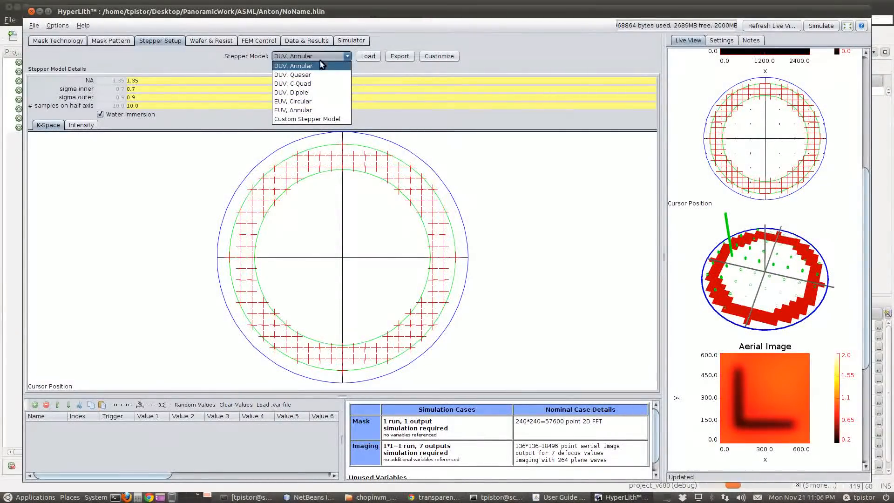
click(292, 83)
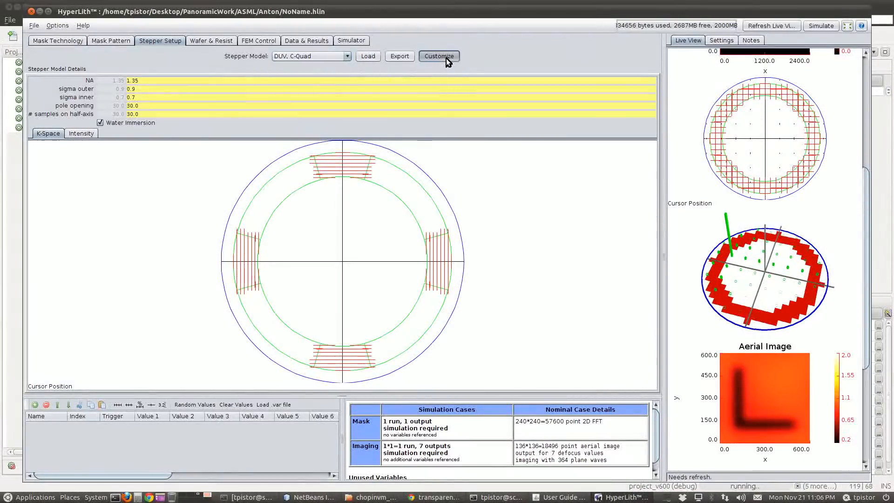
click(439, 56)
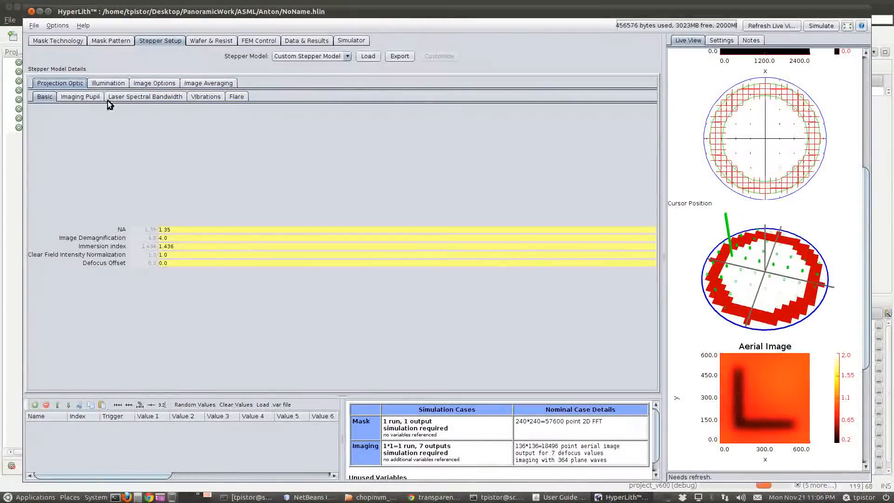
- Enable 'Use pupil edge proximity correction' for the four-pole sector illumination
click(108, 83)
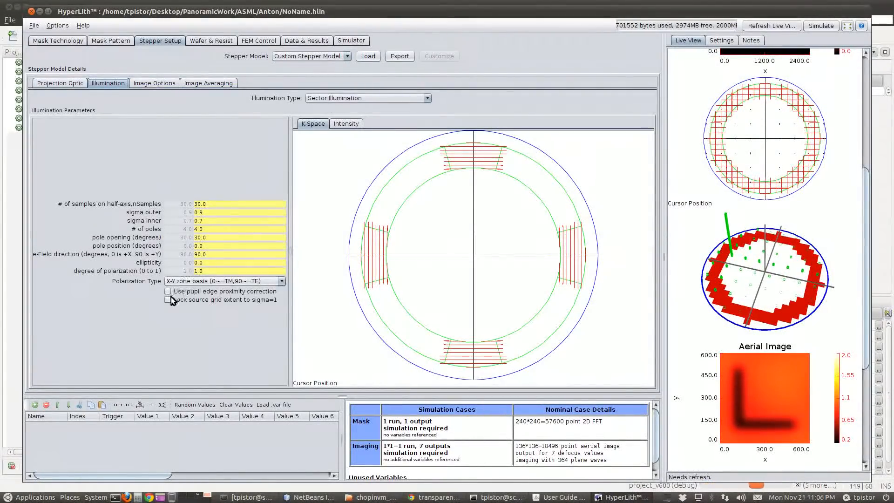
click(168, 292)
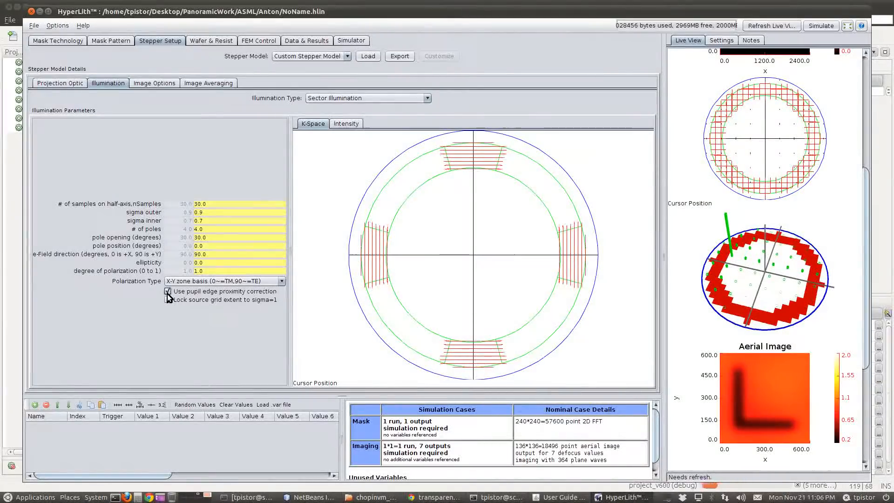